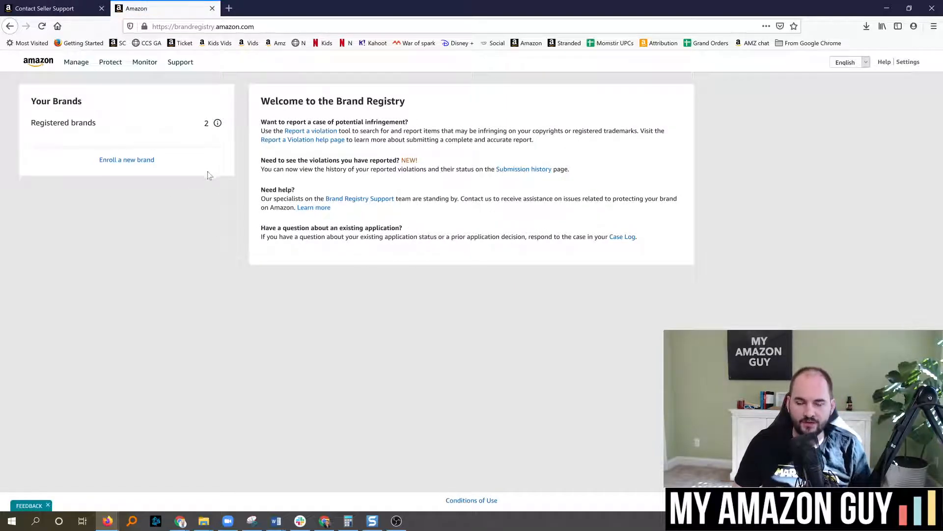
mouse_move(227, 191)
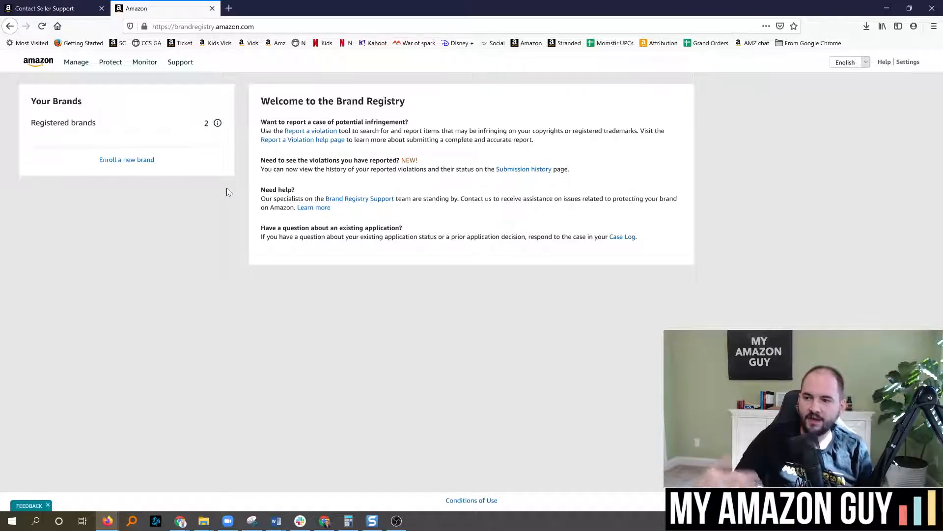
mouse_move(180, 111)
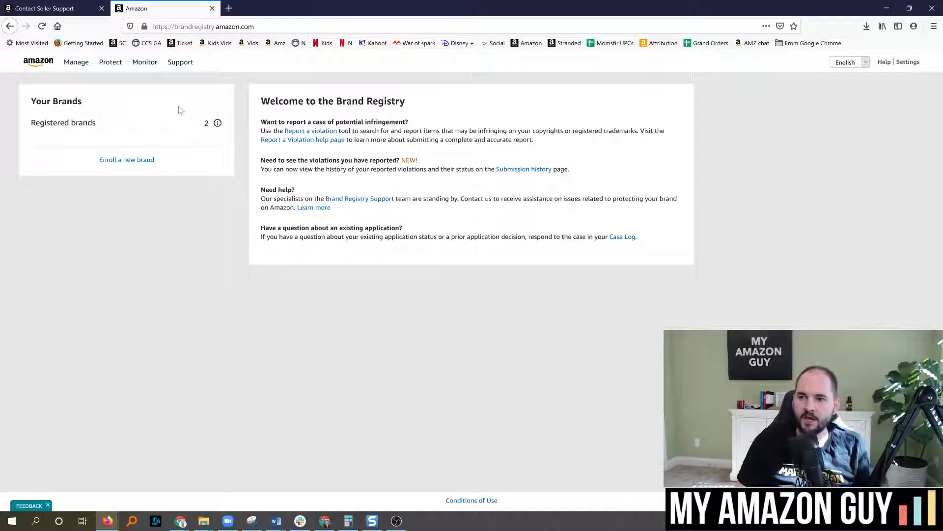
Open the Support menu from the Brand Registry welcome page.
click(180, 62)
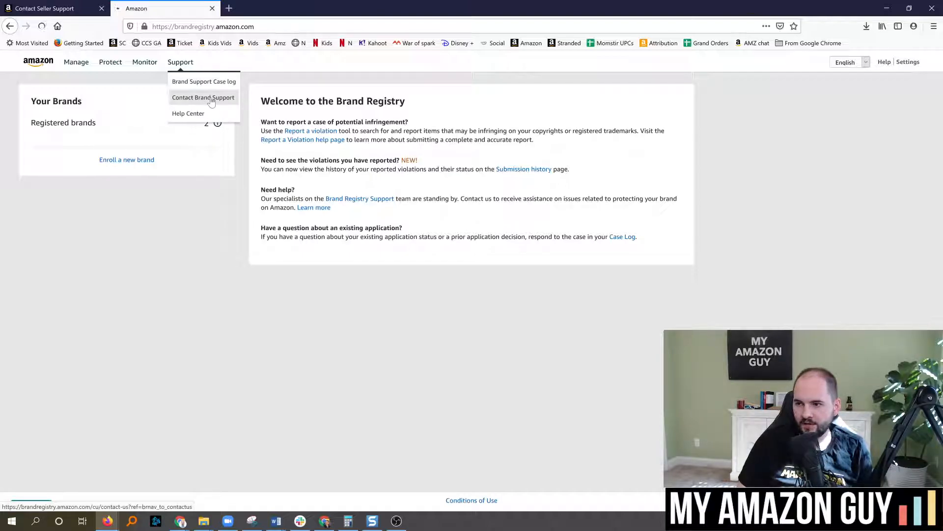
Go to Contact Brand Support and choose 'Update role or add new user to account'.
click(203, 97)
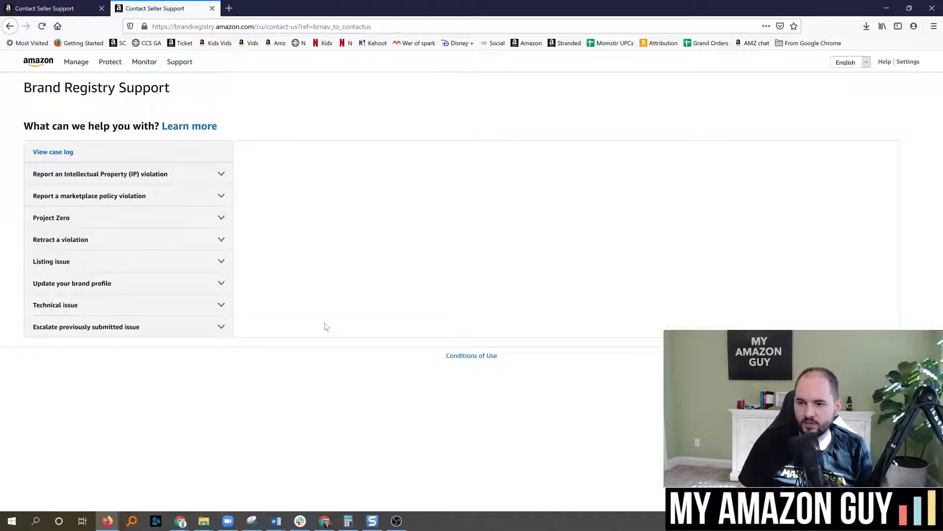
mouse_move(209, 283)
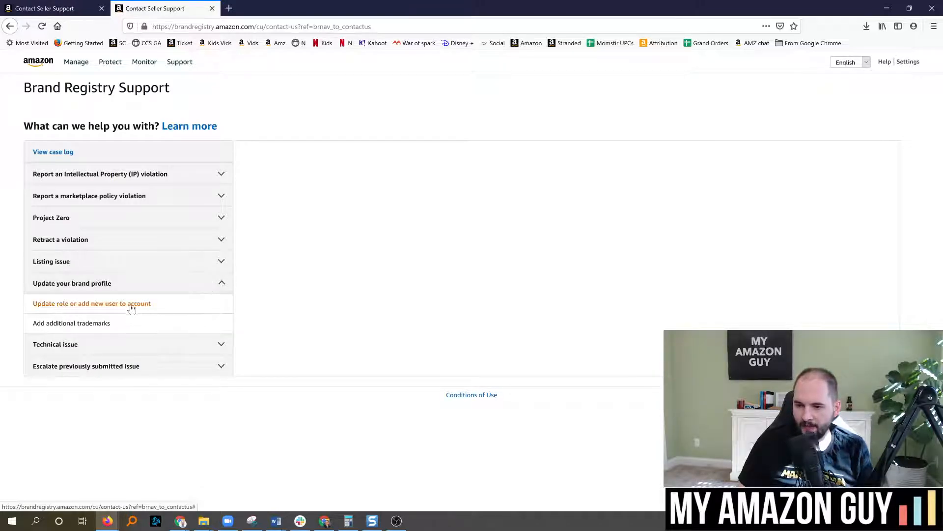
click(91, 303)
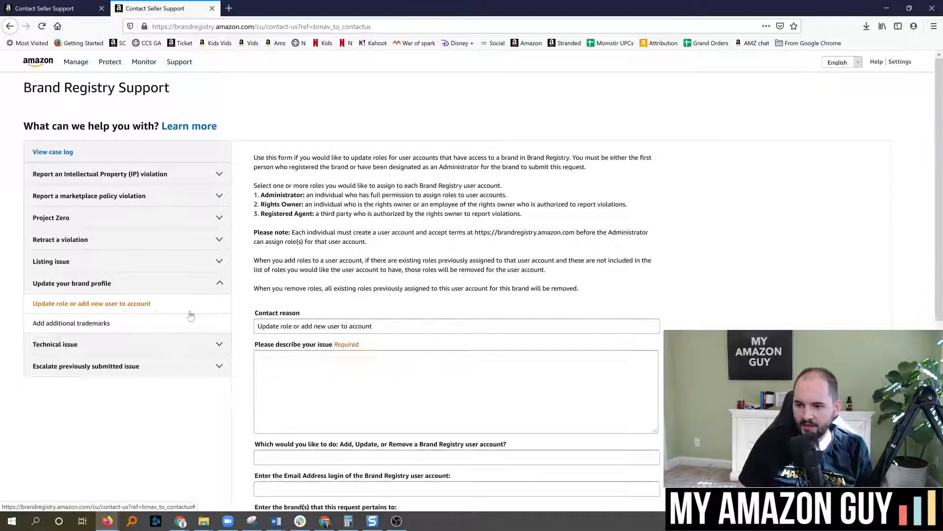
Replace the issue description with 'add' and select Add as the action.
scroll(down, 3)
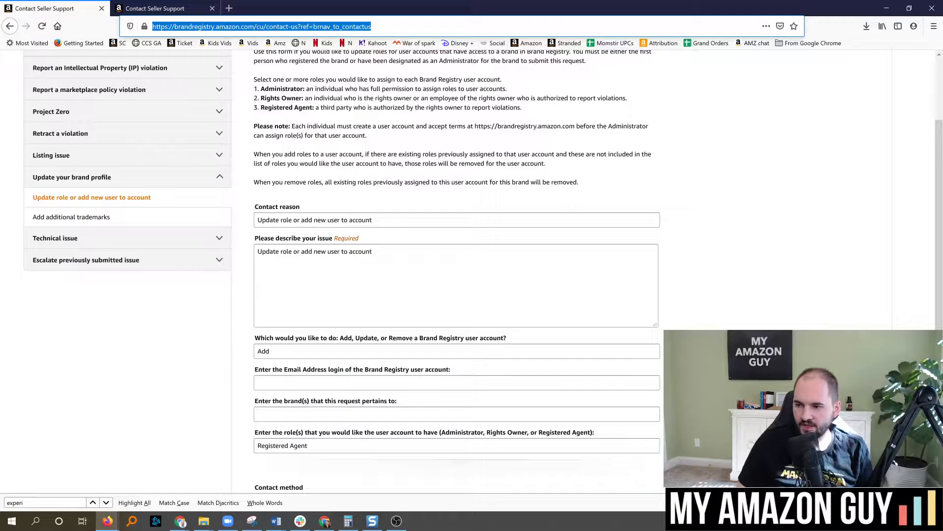
triple_click(314, 251)
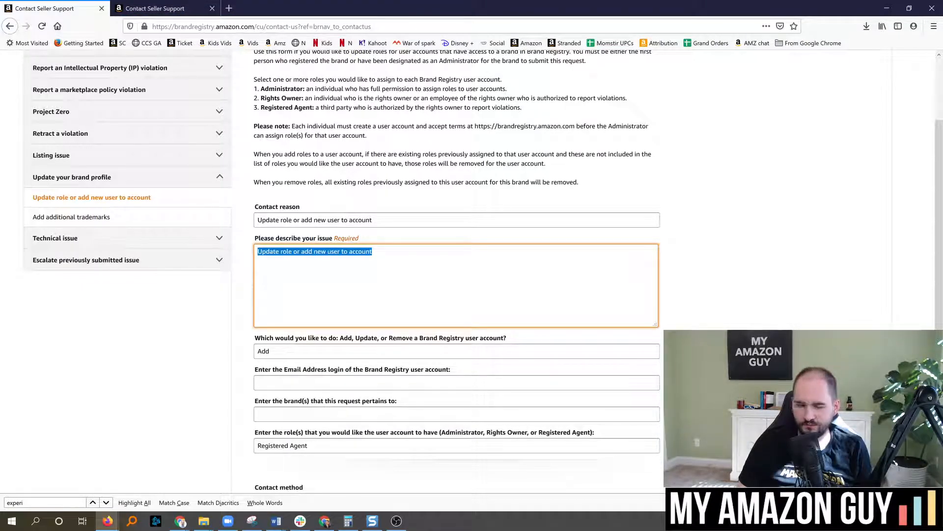
text(add)
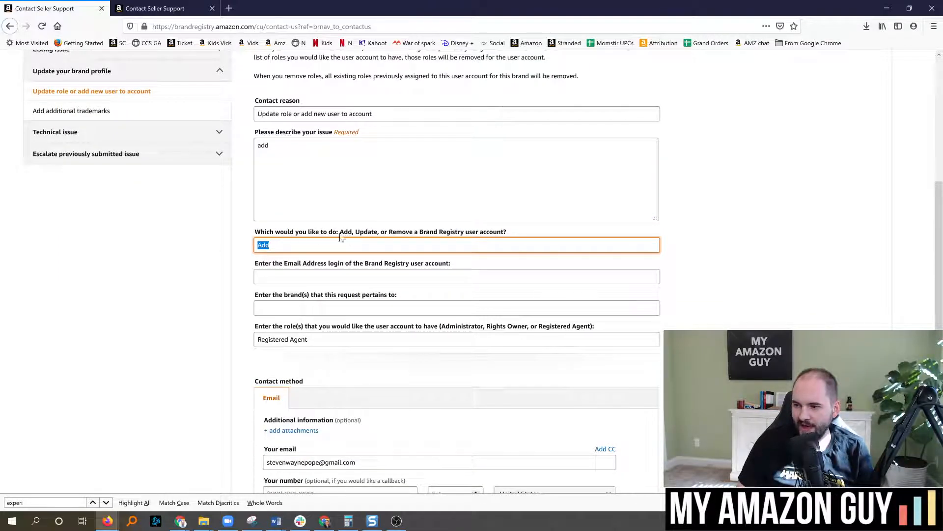
mouse_move(314, 241)
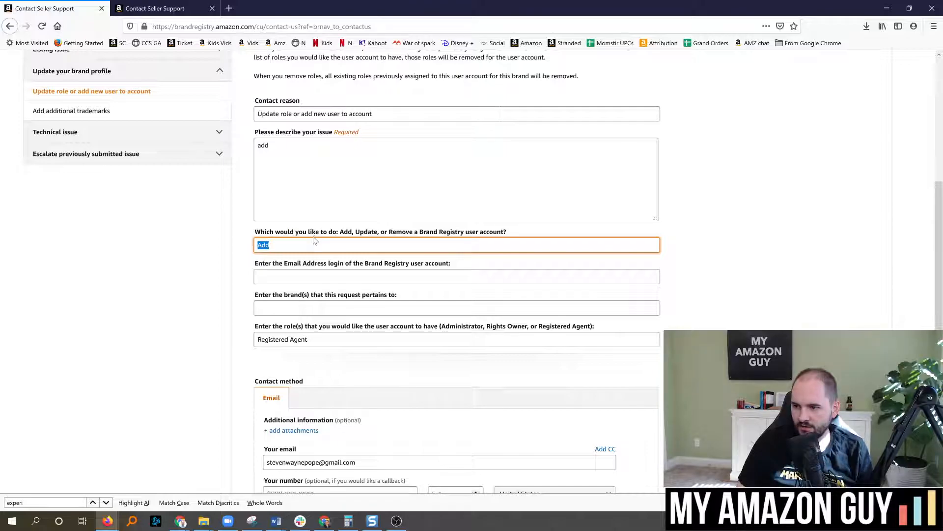
click(456, 276)
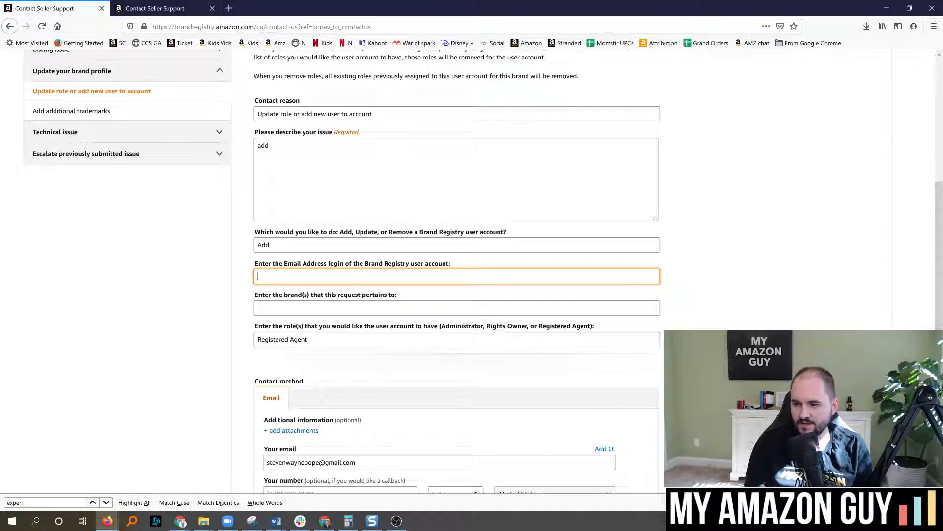
text(@mya)
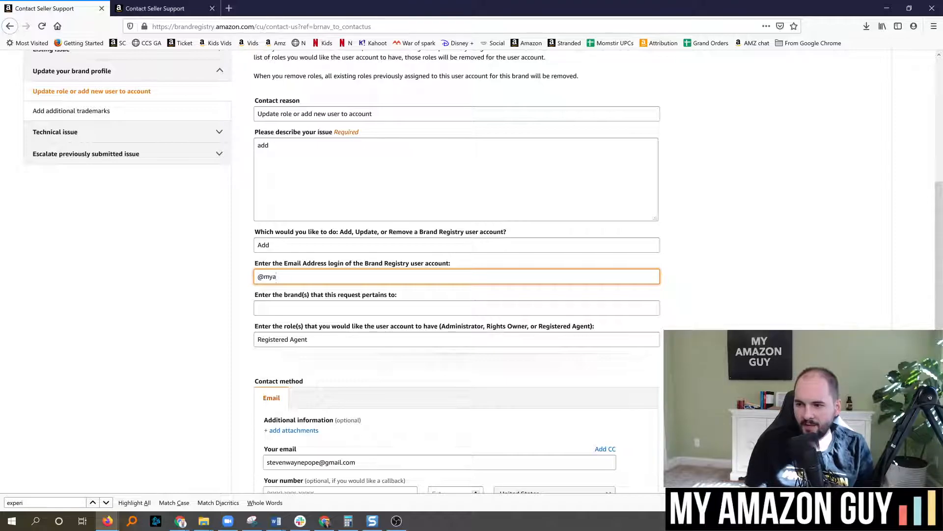
text(mazonguy.com)
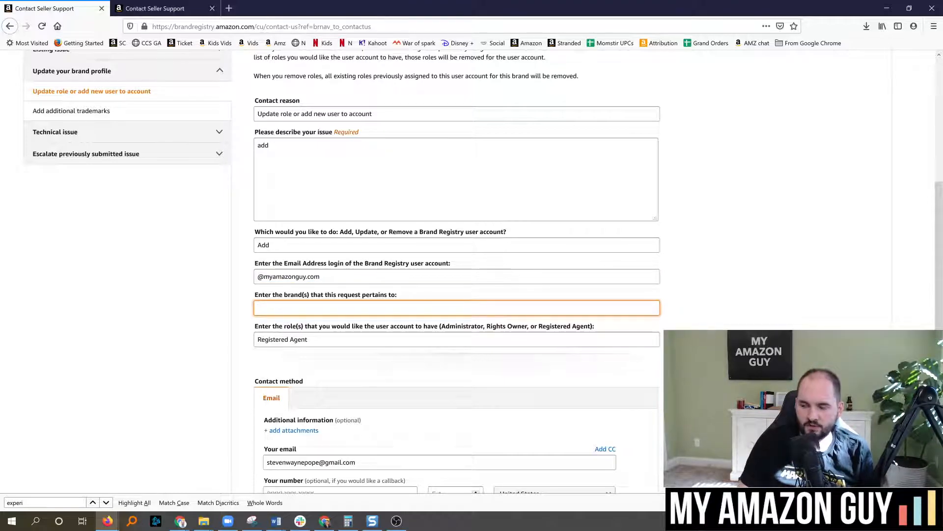
text(brandname)
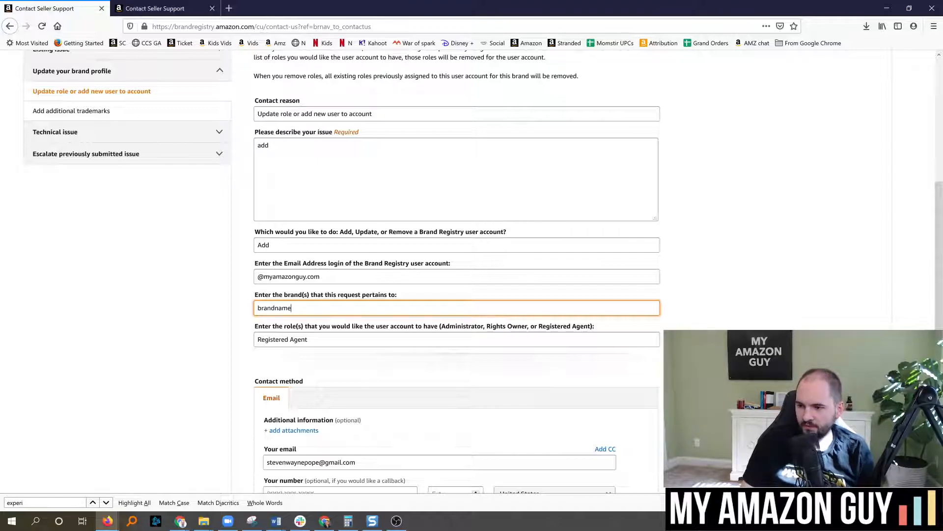
double_click(282, 339)
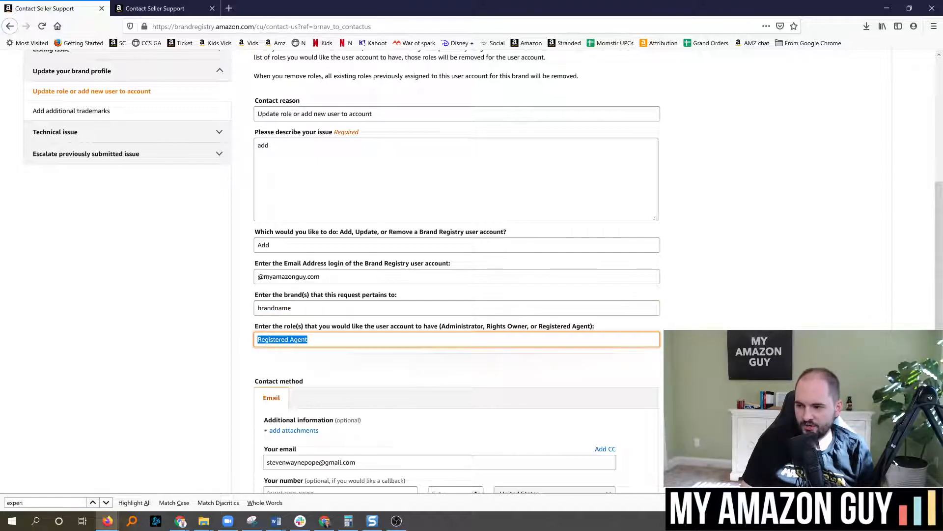
scroll(down, 3)
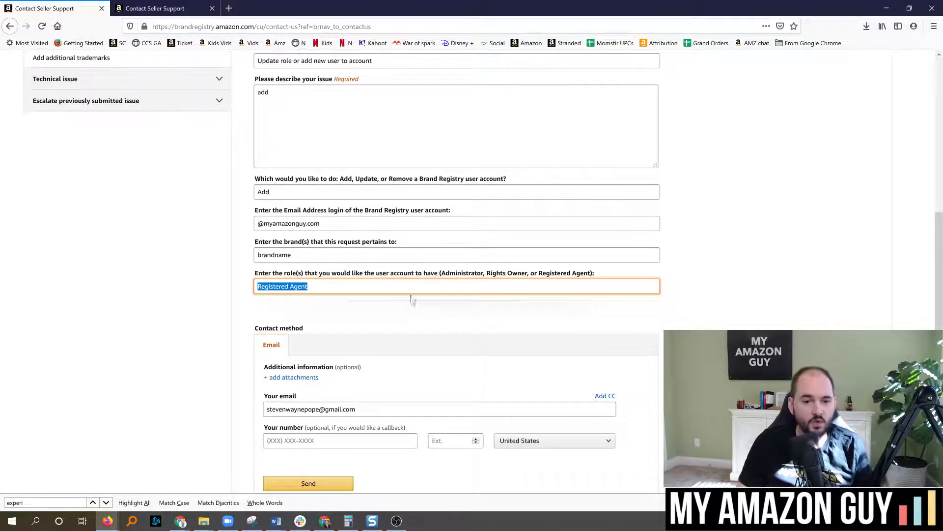
scroll(up, 3)
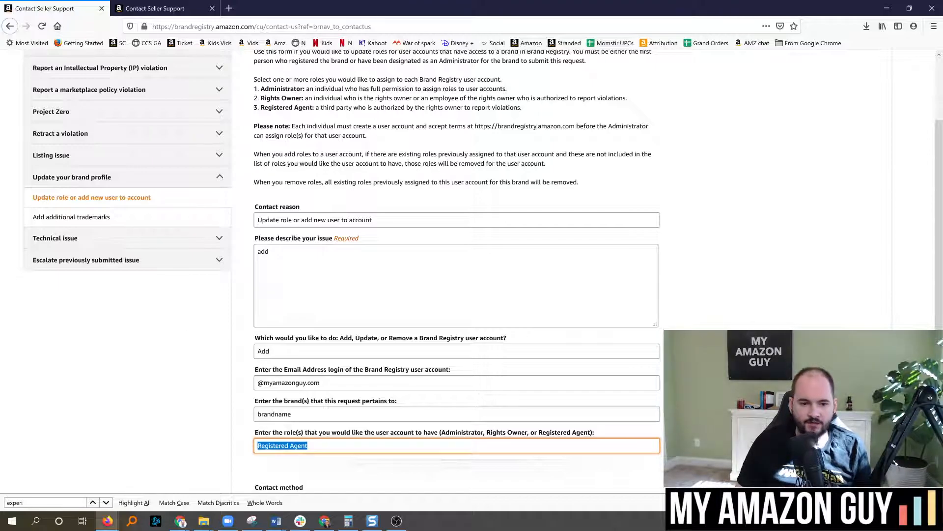
scroll(down, 3)
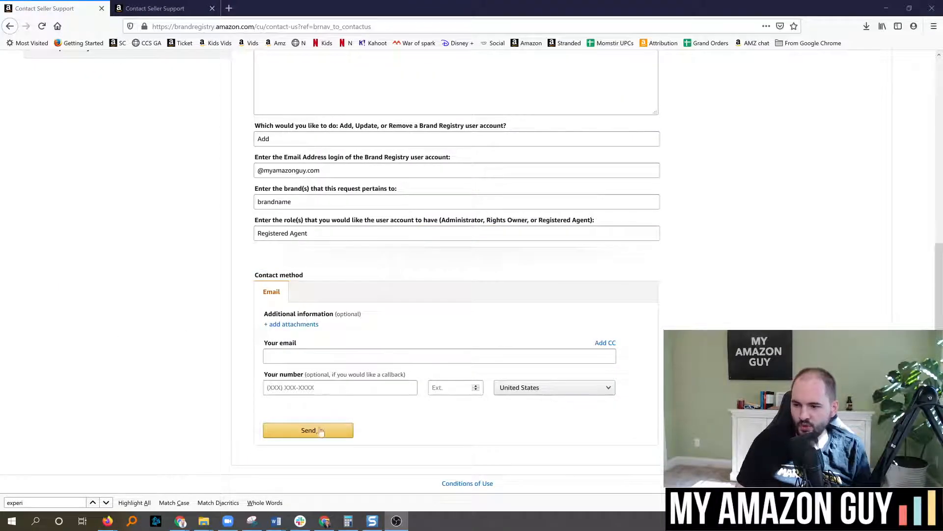
mouse_move(124, 318)
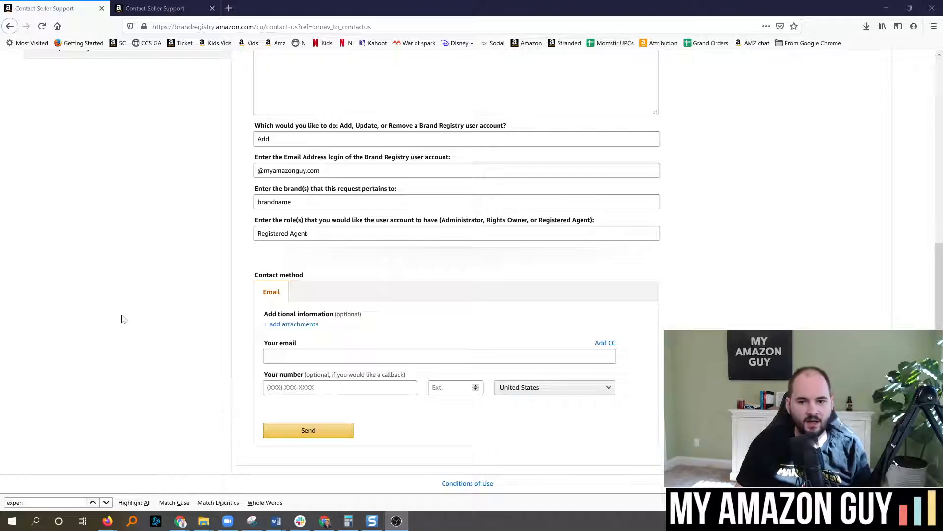